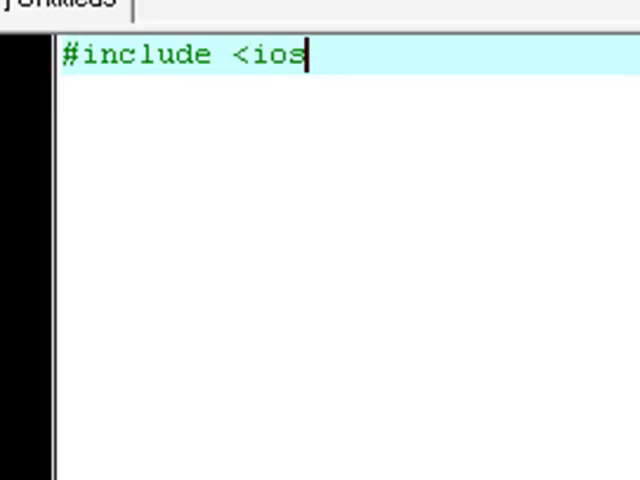
Write #include <iostream>, using namespace std;, and int main() { system("pause"); }.
type("tream>")
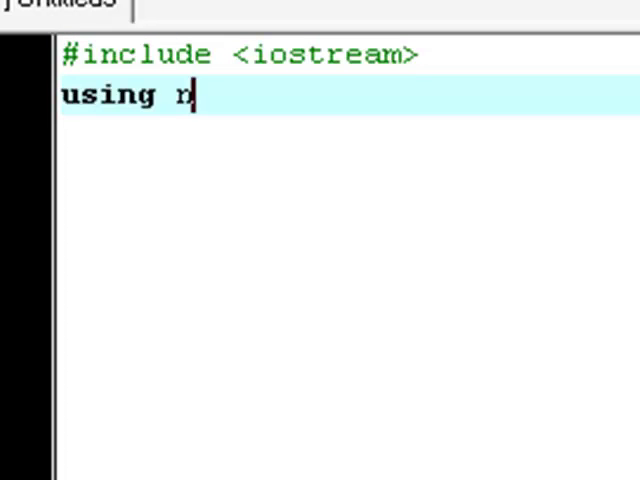
type("amespace std")
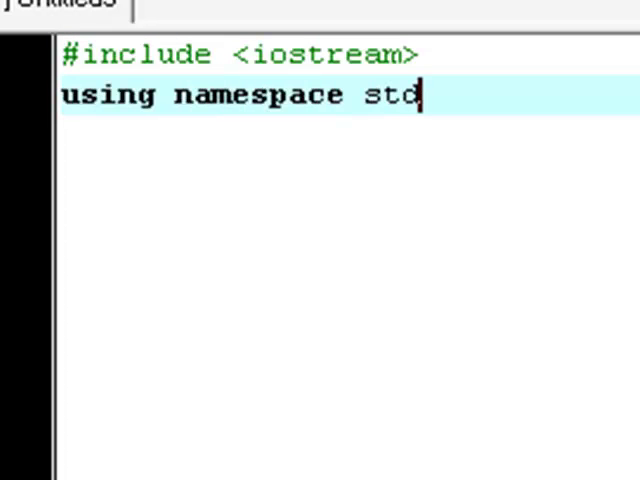
type(";")
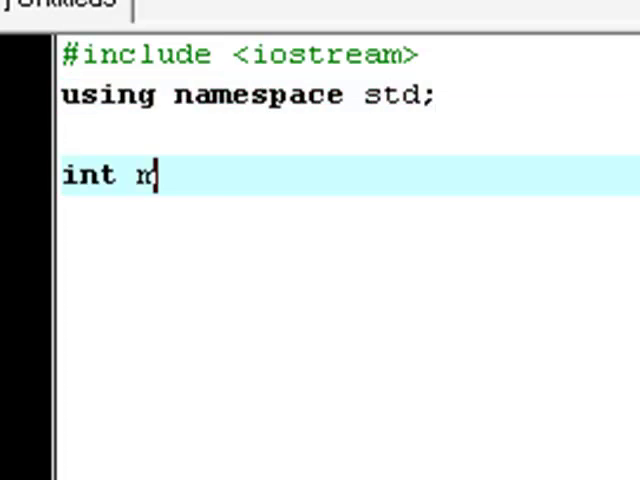
type("ain()")
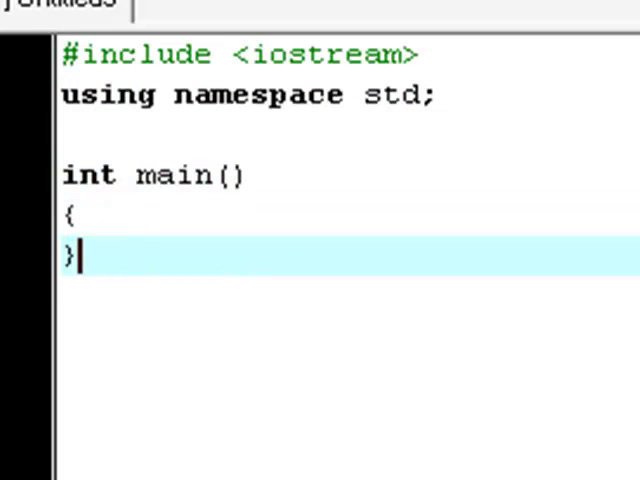
type("system")
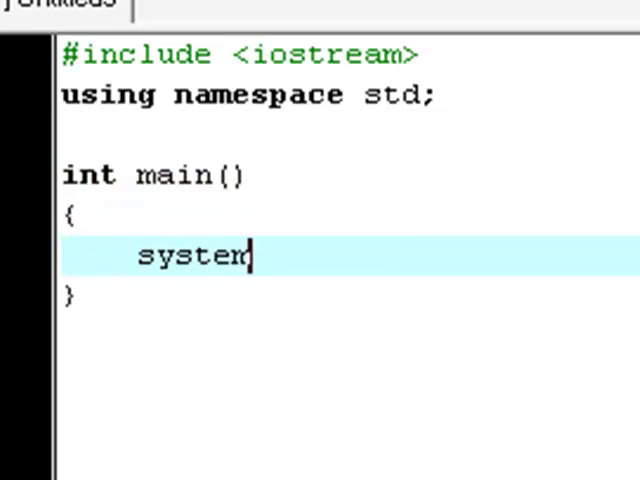
type("(\"pause")
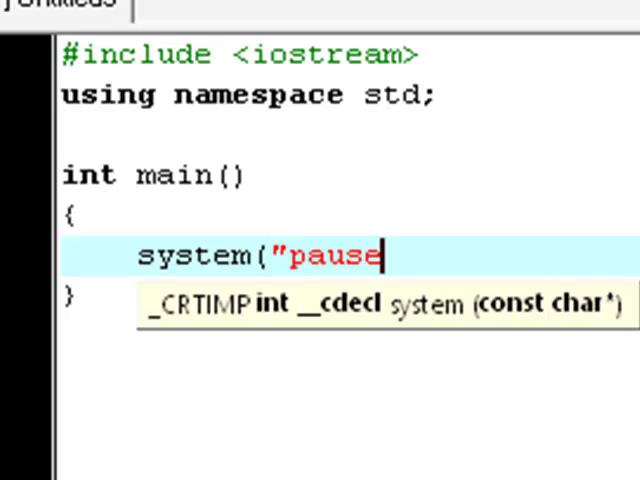
type("\");")
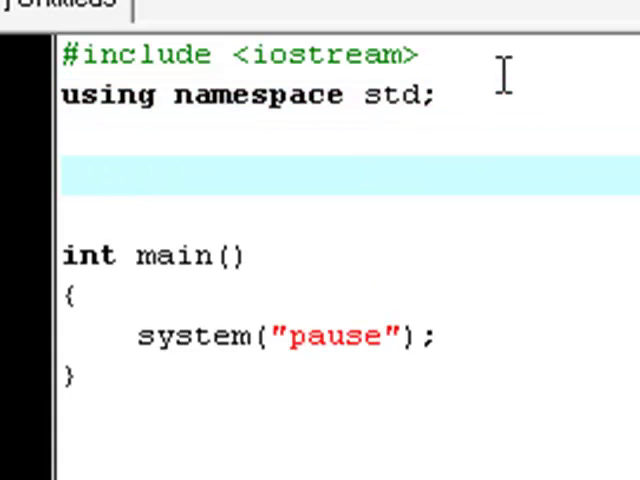
Declare enum letter { a, b, c, d }; above main, one value per line.
type("enum")
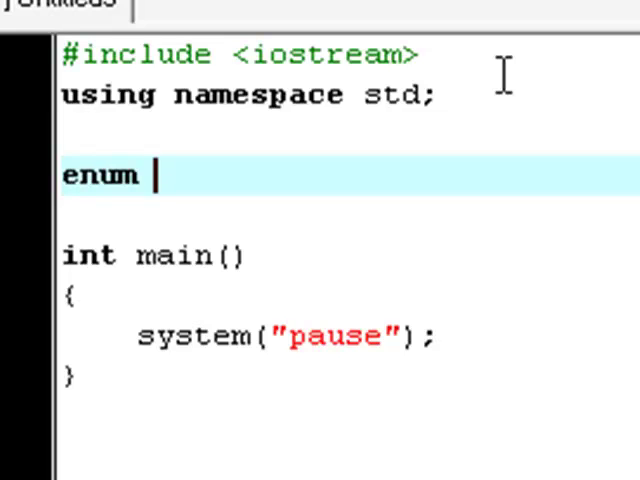
type("letter")
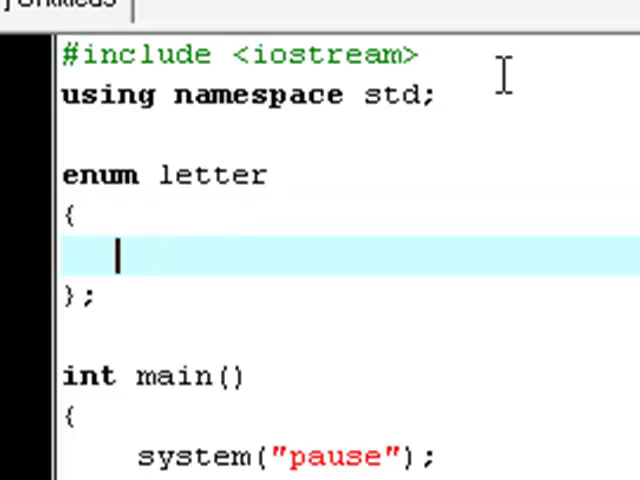
type("a,")
type("c,d")
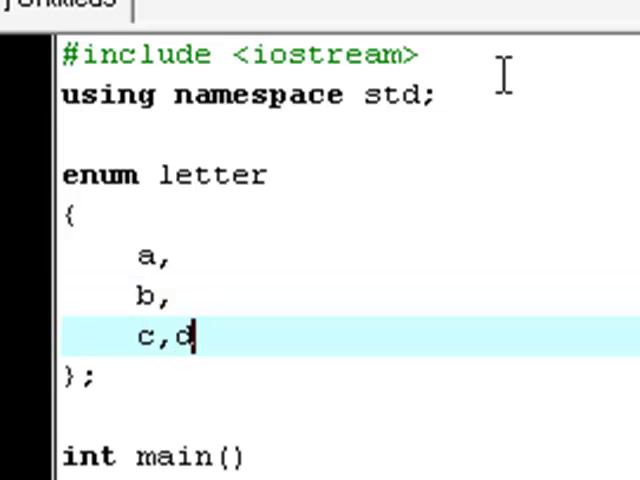
key("enter")
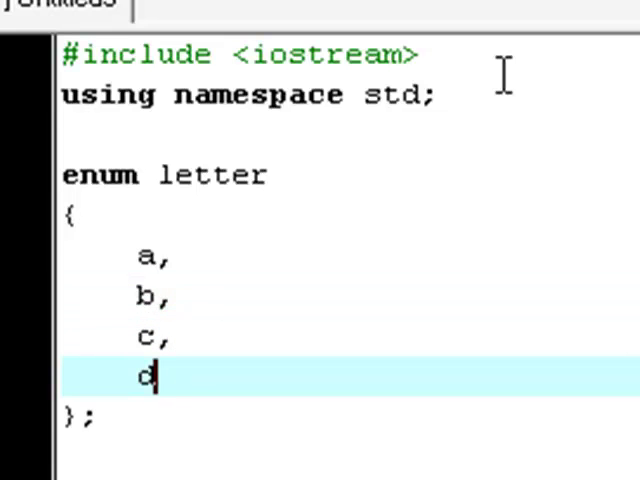
type(",")
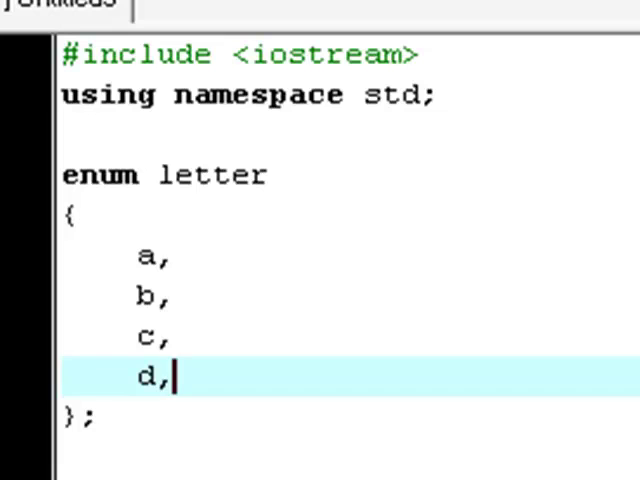
scroll("down", 3)
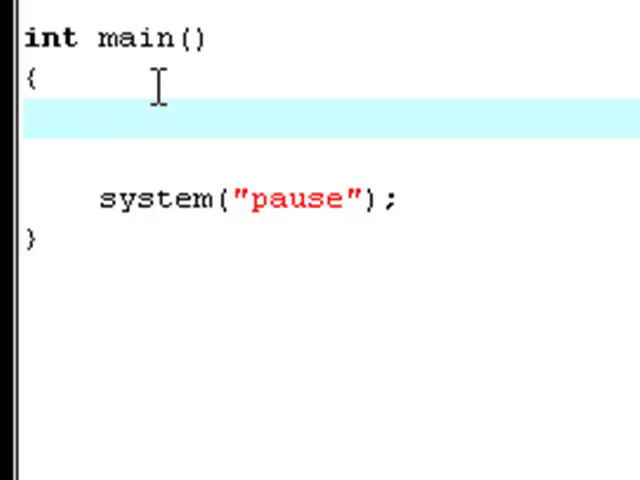
Declare letter character; on the empty line inside main.
left_click(98, 122)
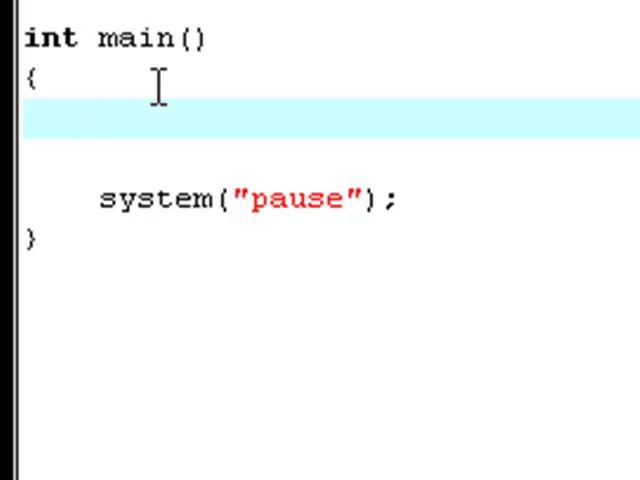
left_click(97, 123)
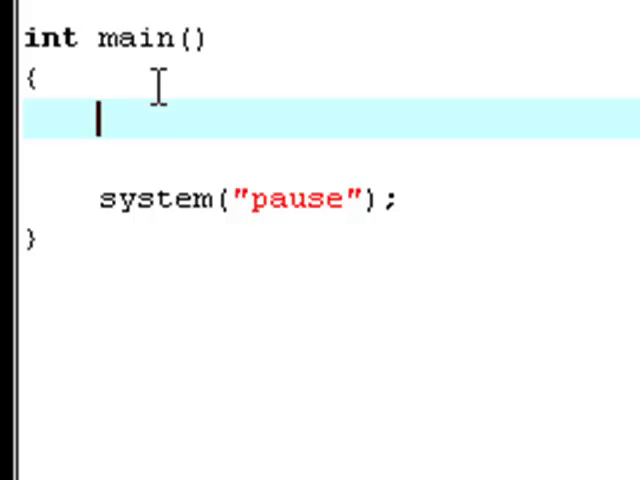
type("letter c")
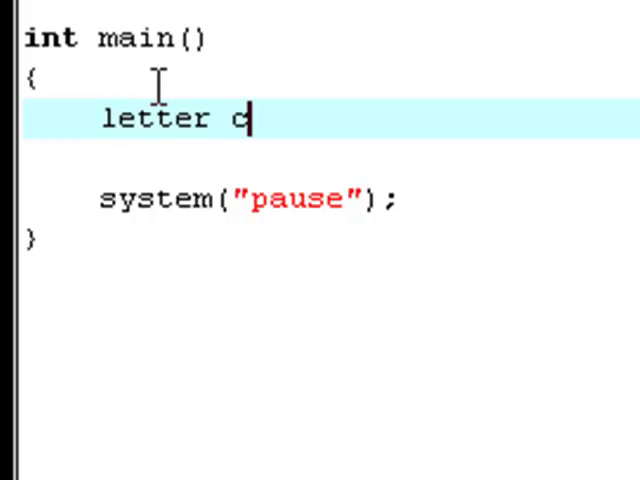
type("haracter;")
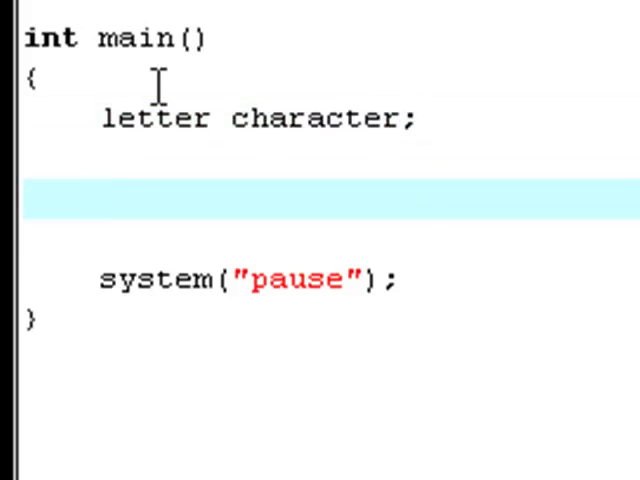
Assign character = a; and begin a cout << statement.
type("charac")
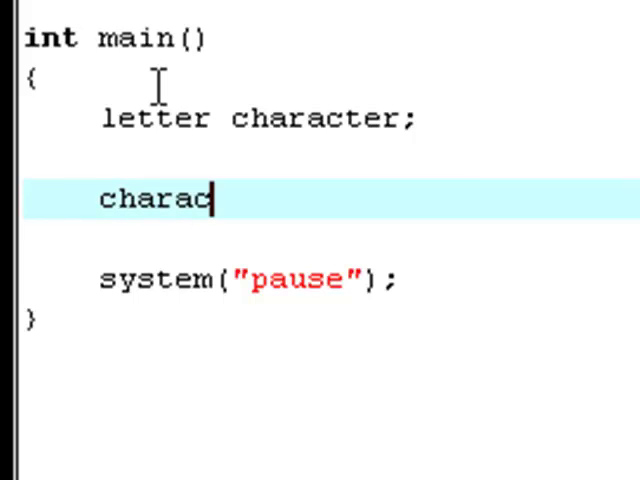
type("ter")
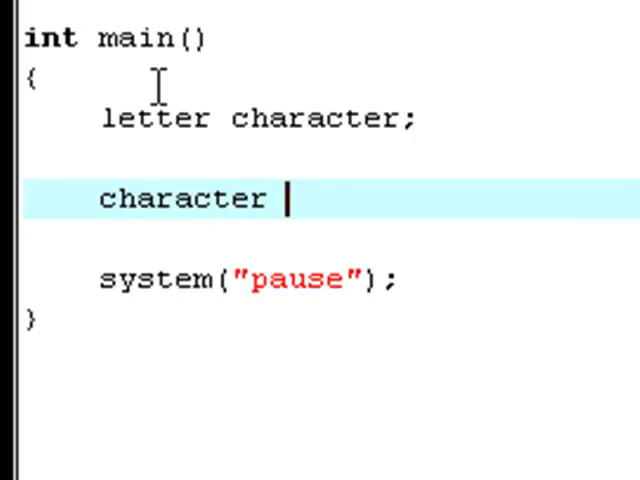
type("= a;")
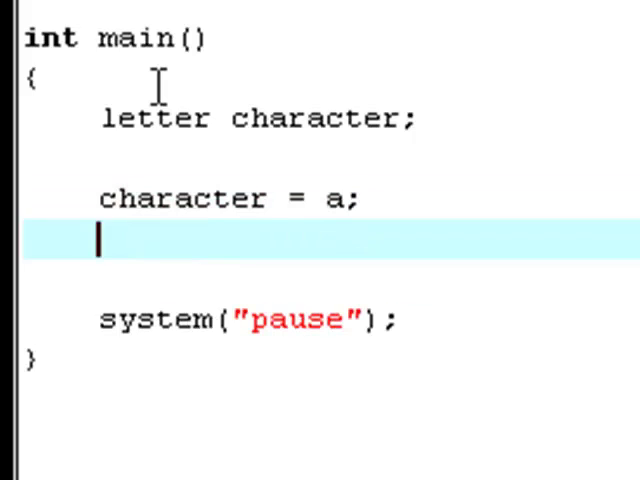
type("cout")
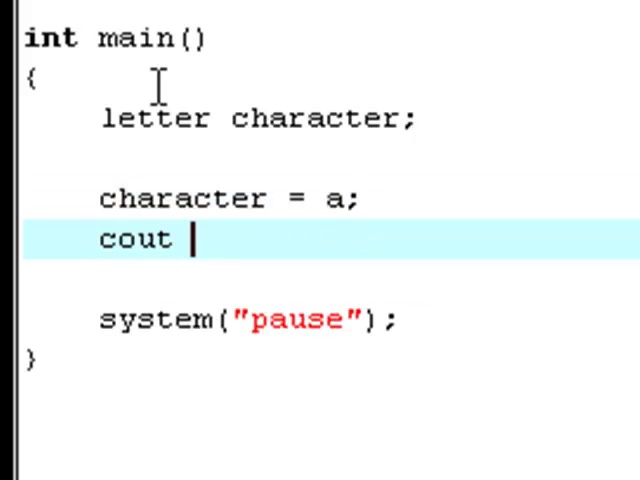
type("<<")
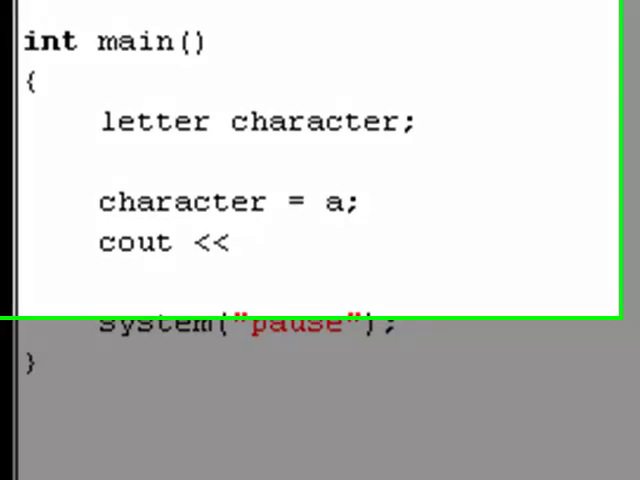
Type the char things[][20] = { "", ... }; array declaration with empty strings.
scroll("down", 3)
type("char")
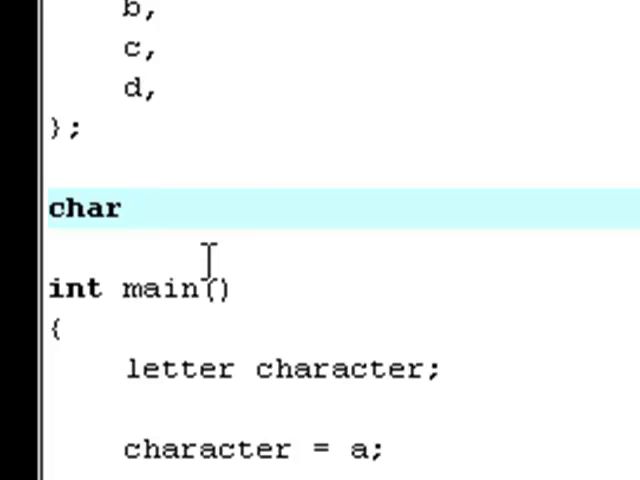
type("things[")
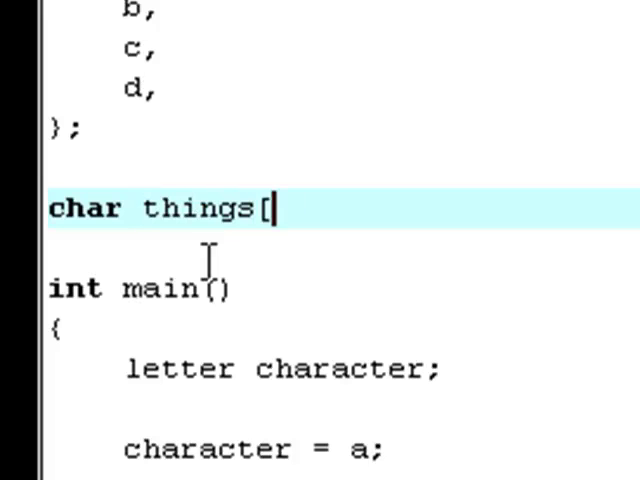
type("][20")
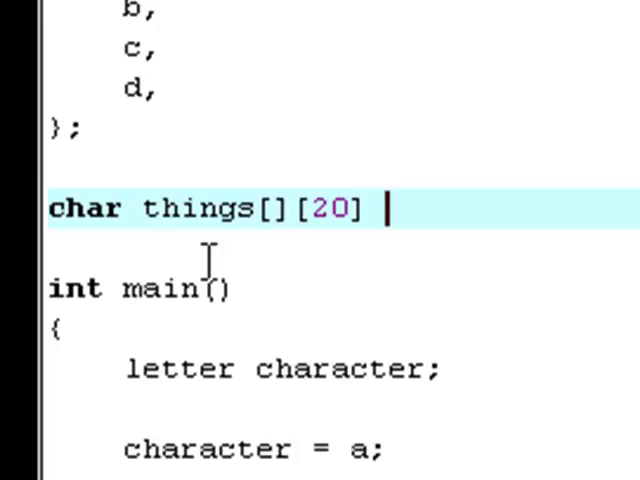
type("= {")
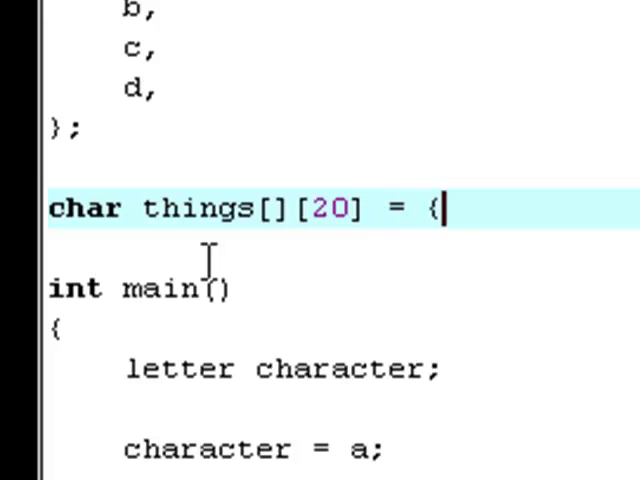
type("};")
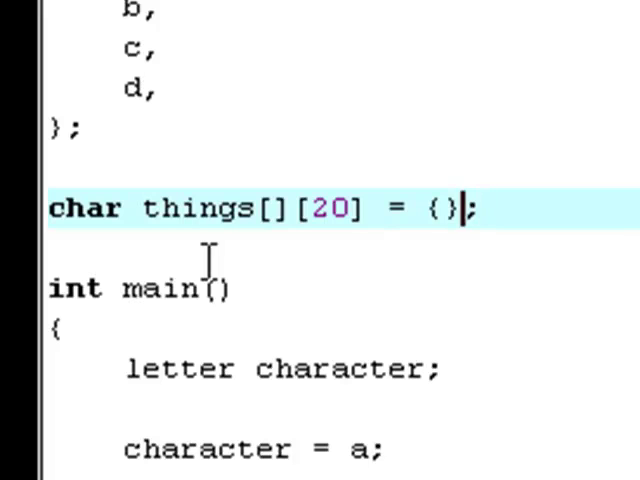
type("\"\"m")
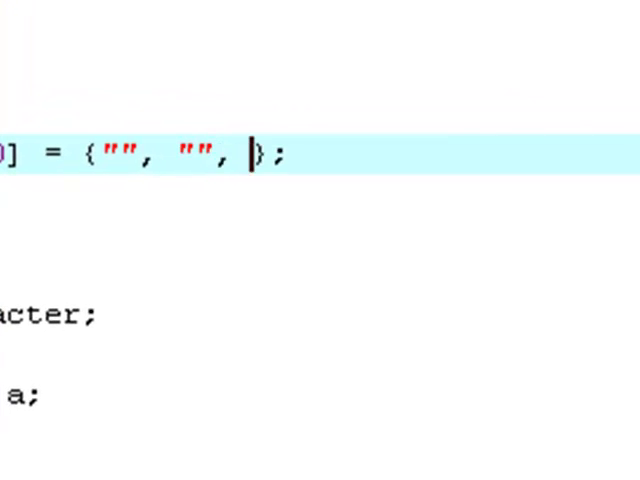
type("\"\", \"\", \"")
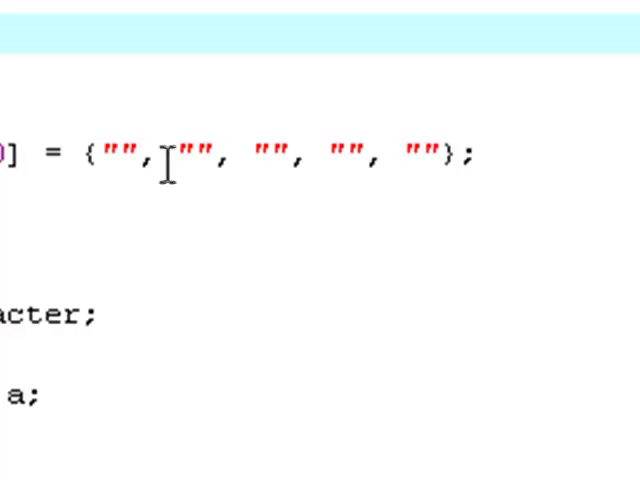
Delete the extra fifth empty string, leaving four 20-character entries.
left_click(425, 152)
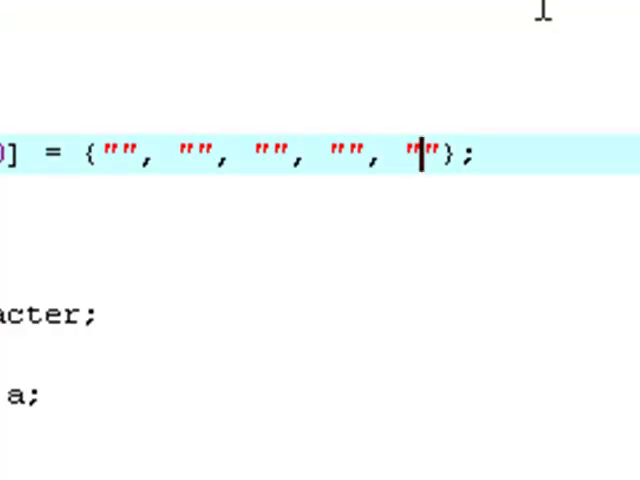
key("Backspace")
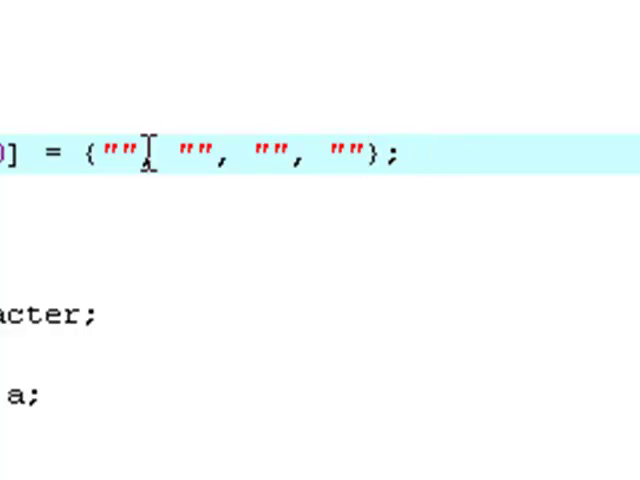
scroll("down", 3)
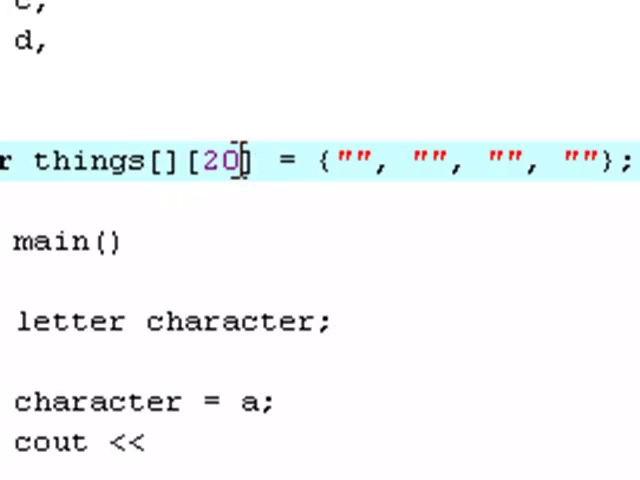
double_click(224, 163)
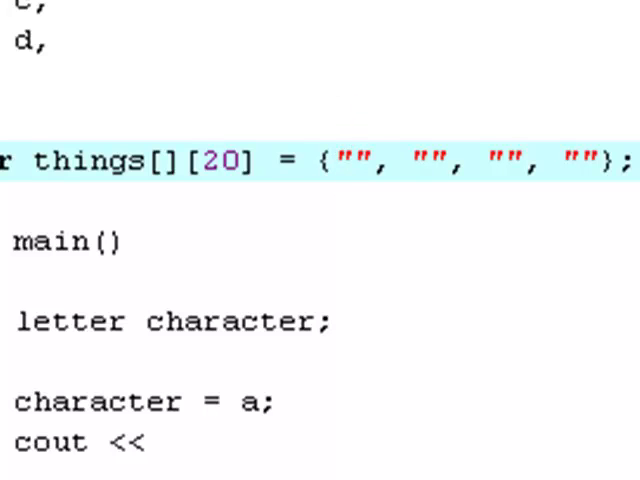
Type "Auto" into the first things string, starting the word Automobil….
type("Automobil")
left_click(320, 443)
type(" thi")
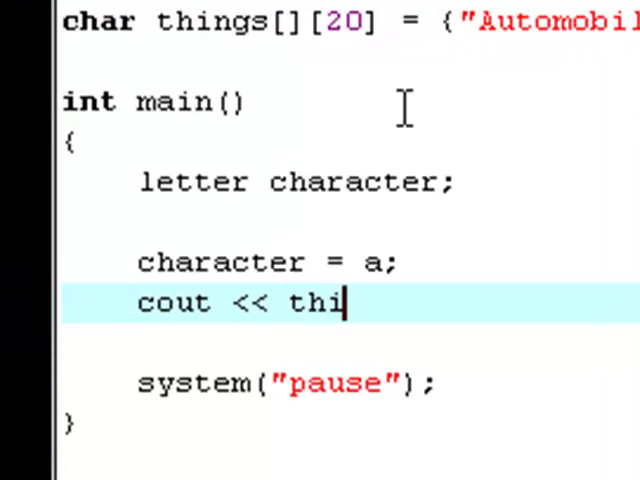
Print things[a] with endl, then repeat assignment and print for d and c.
type("ngs[")
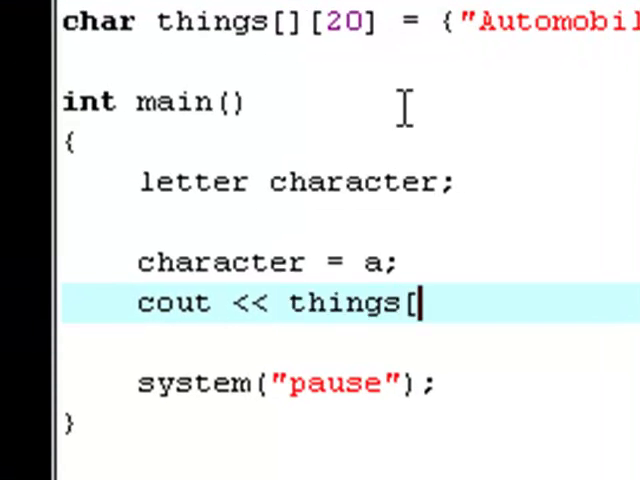
type("a] <")
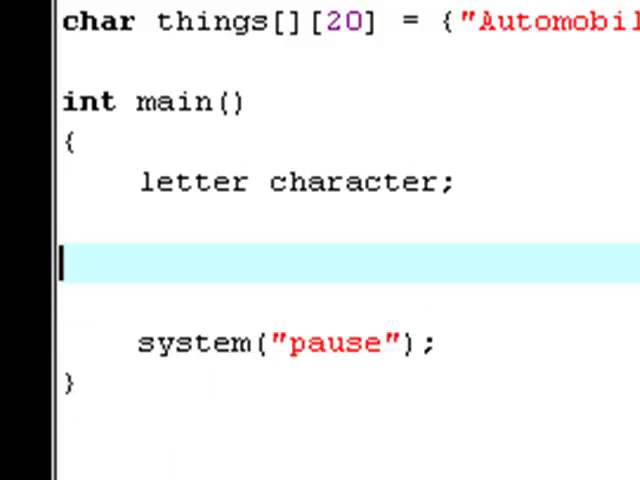
type("character = a;")
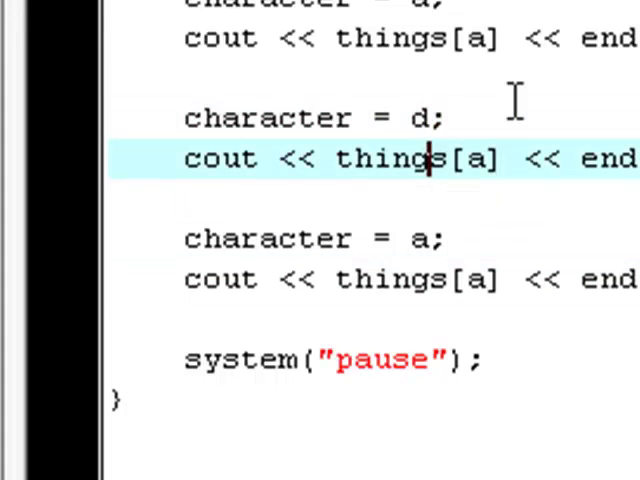
type("d")
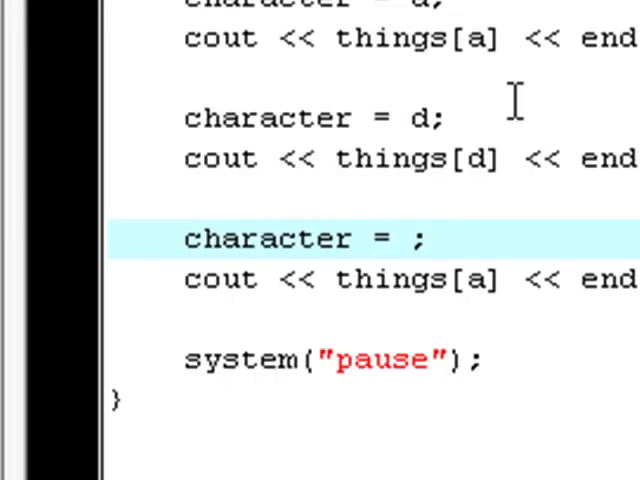
type("c")
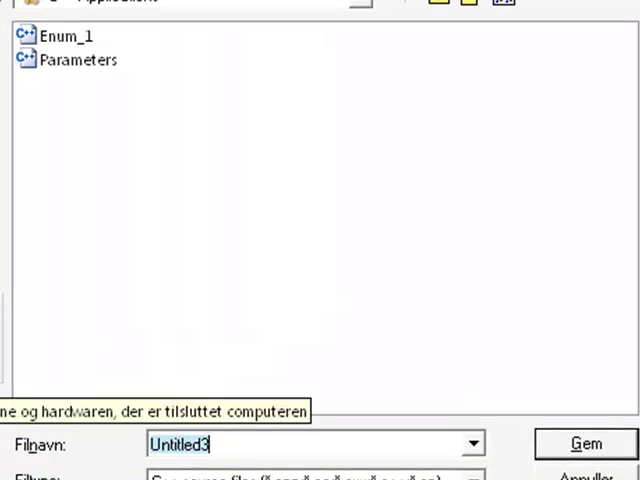
Enter Enum_2 as the file name and confirm with Gem.
type("E")
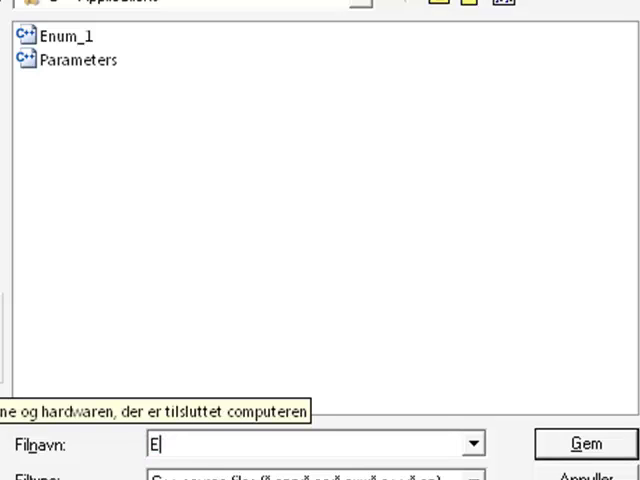
type("num_2")
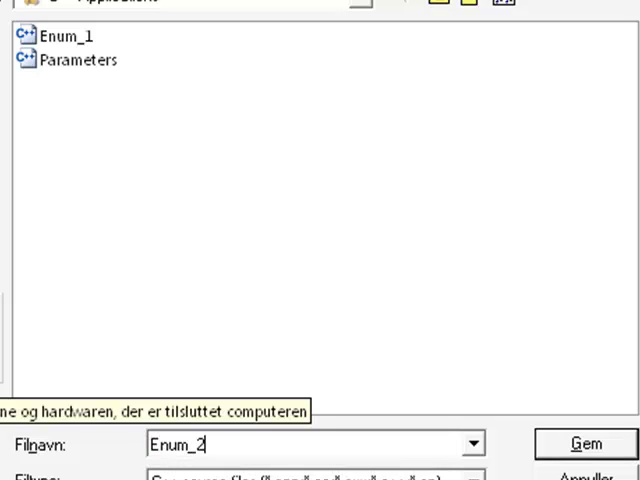
left_click(586, 444)
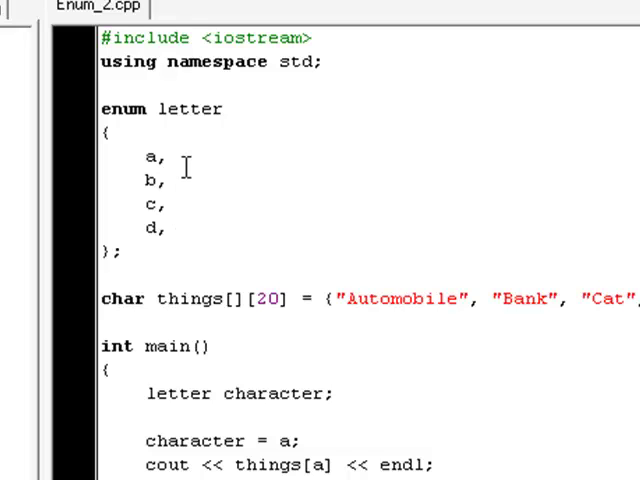
mouse_move(185, 166)
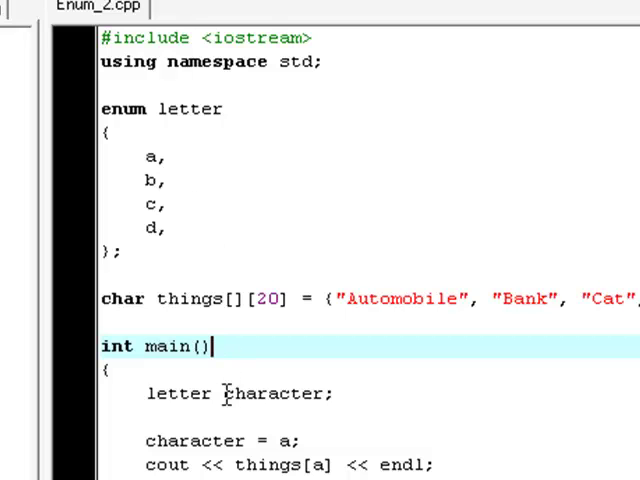
mouse_move(170, 420)
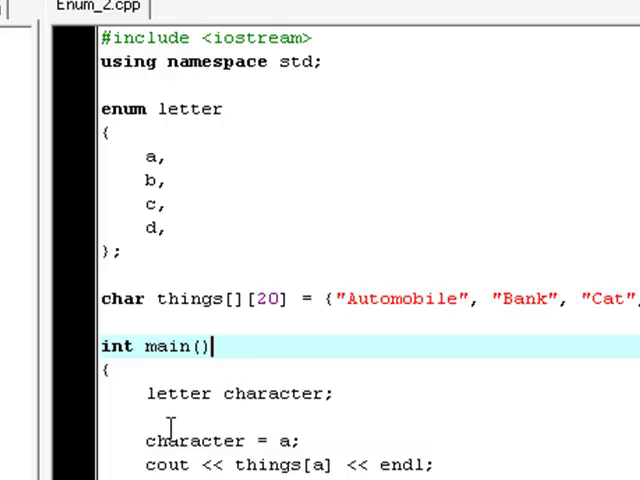
mouse_move(170, 393)
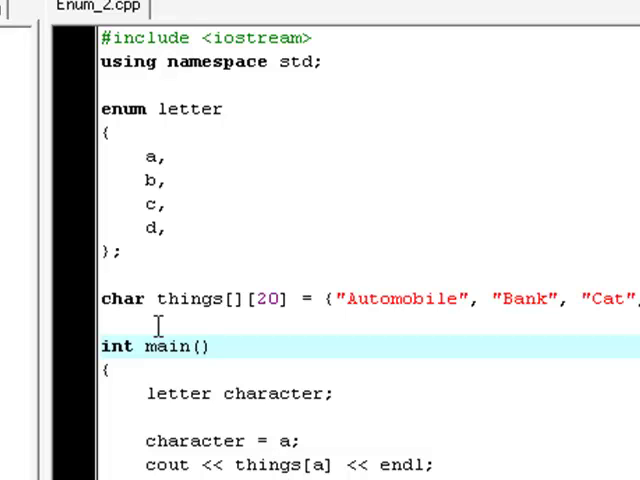
mouse_move(170, 210)
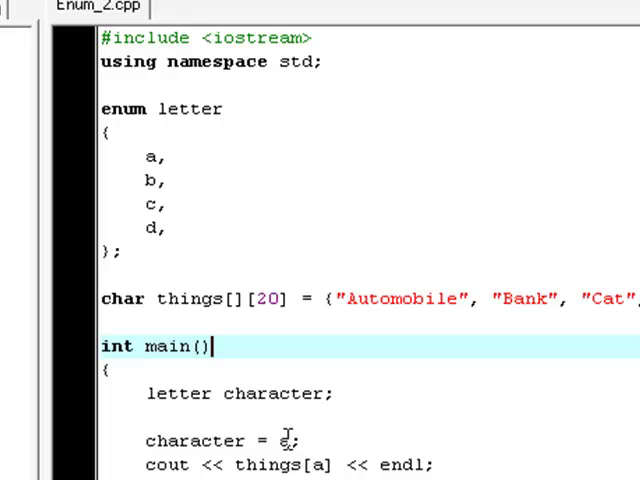
type("a")
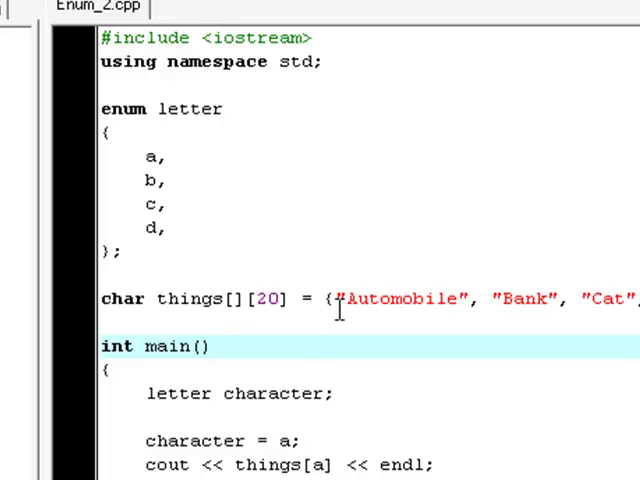
left_click(210, 346)
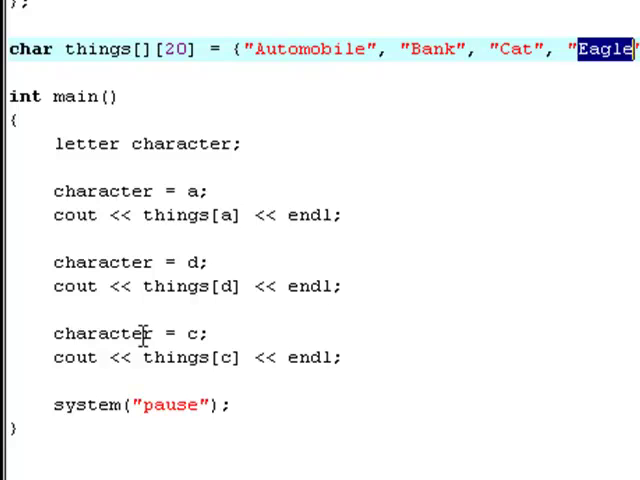
mouse_move(245, 287)
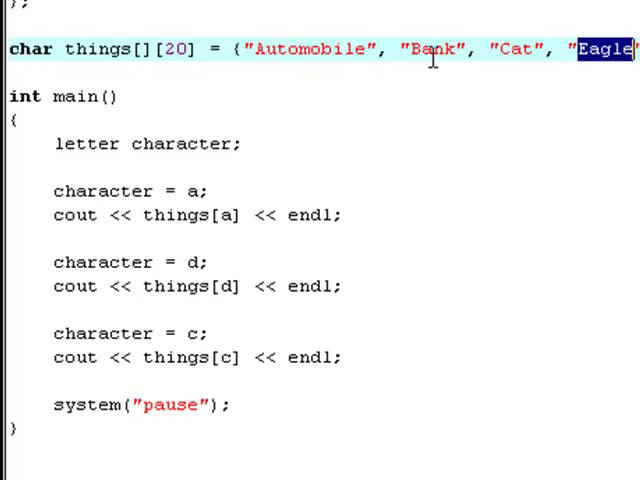
mouse_move(395, 10)
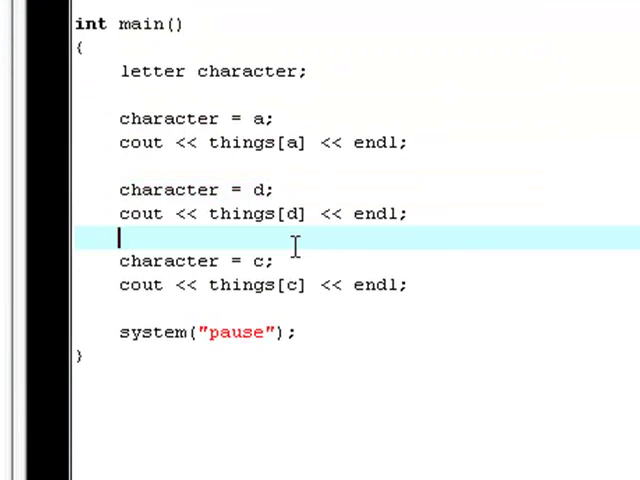
left_click(295, 285)
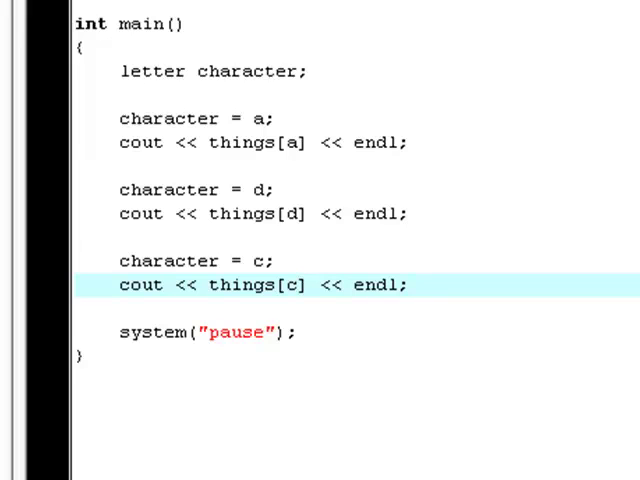
left_click(300, 285)
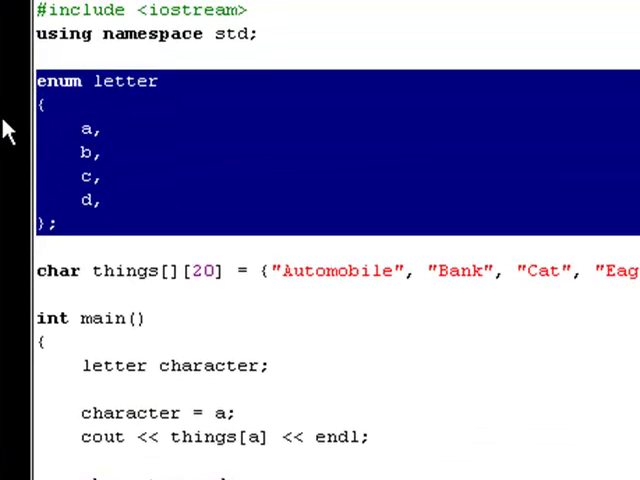
mouse_move(133, 160)
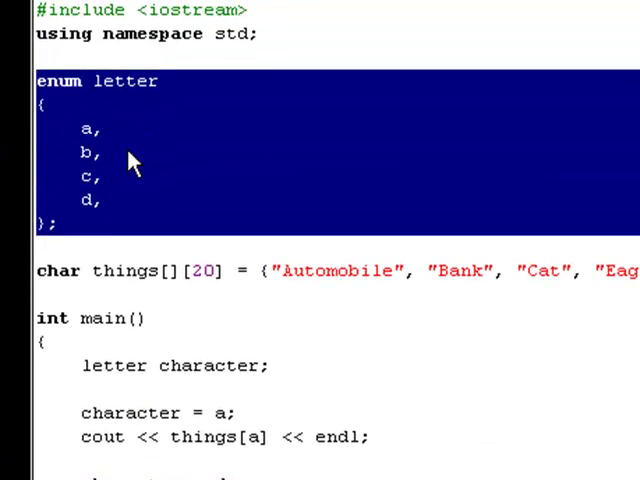
left_click(100, 129)
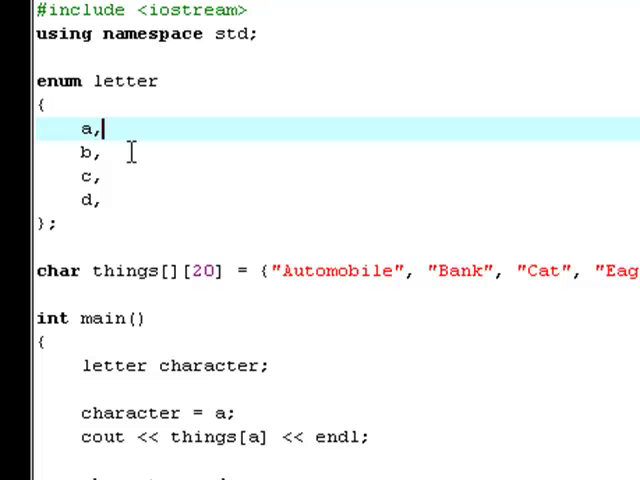
left_click(100, 176)
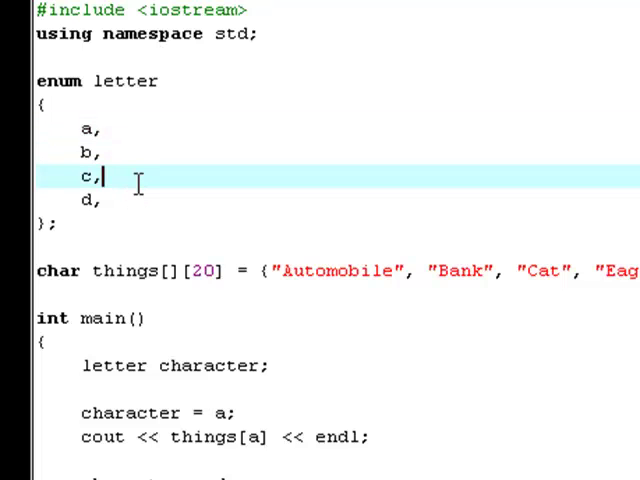
mouse_move(175, 217)
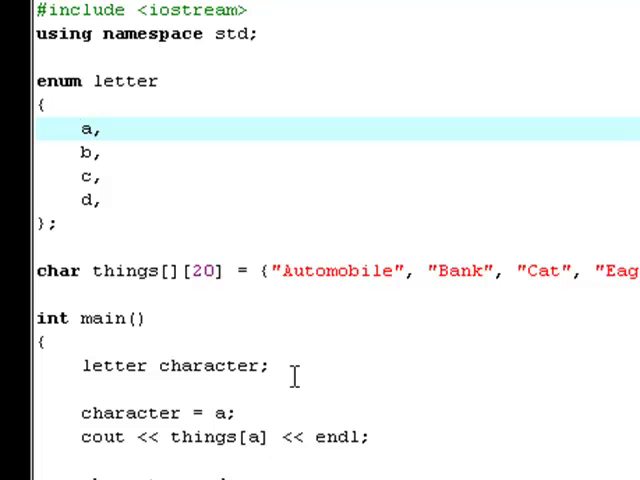
scroll("down", 3)
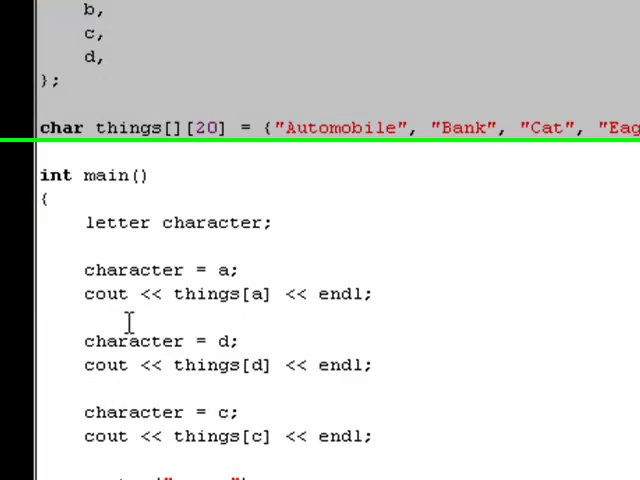
scroll("down", 3)
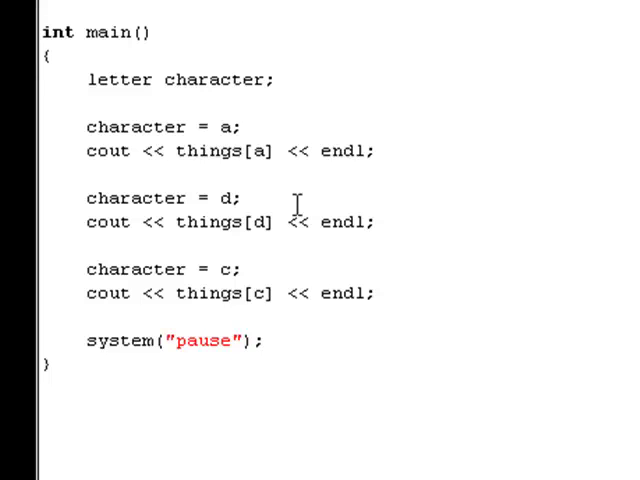
mouse_move(178, 293)
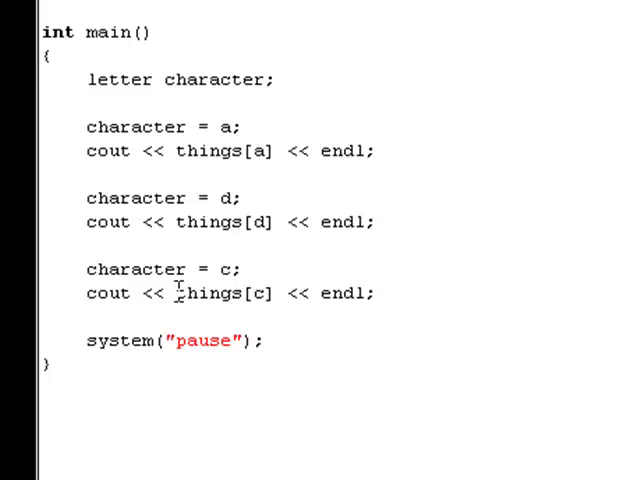